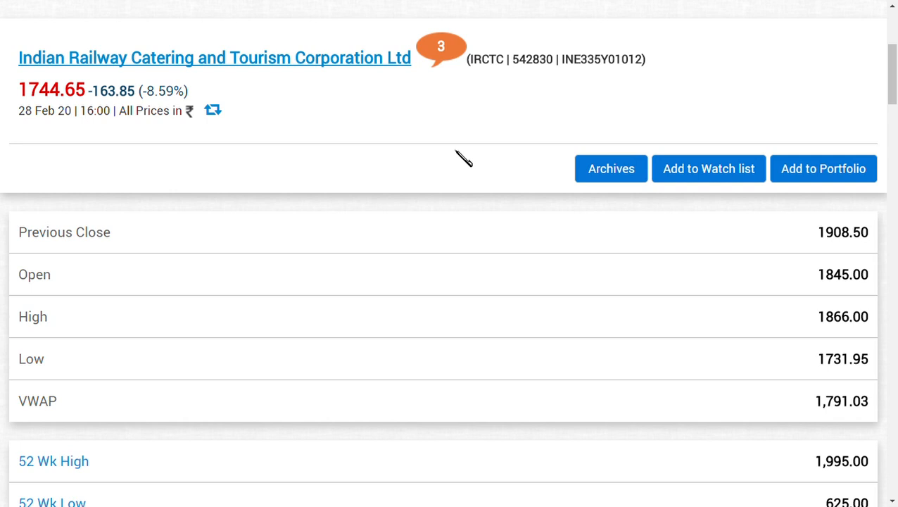
mouse_move(565, 184)
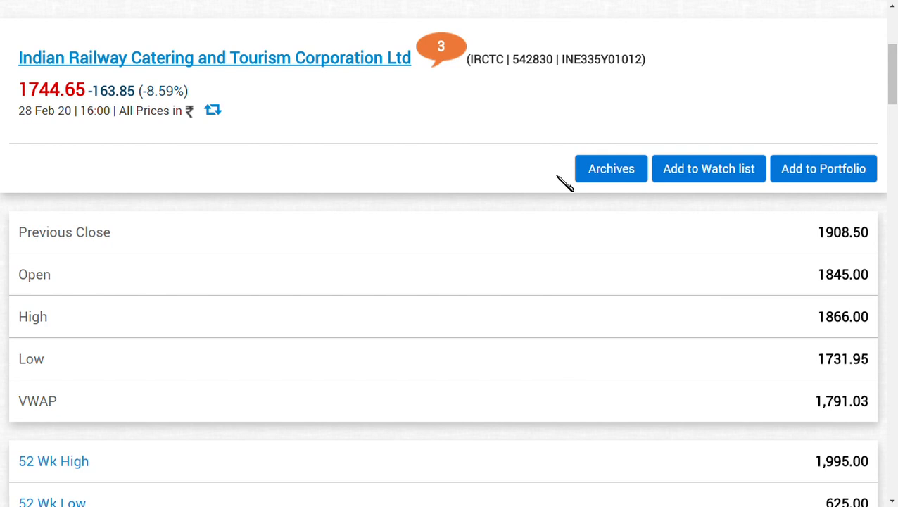
mouse_move(567, 184)
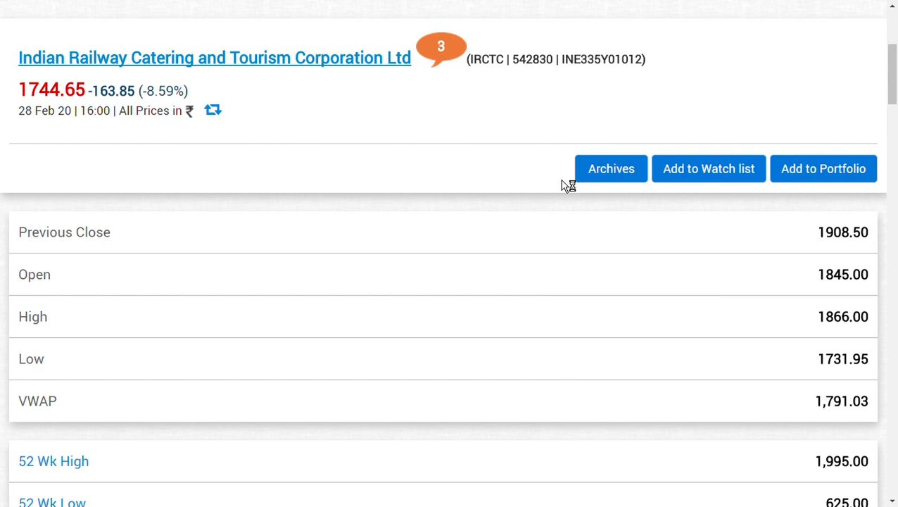